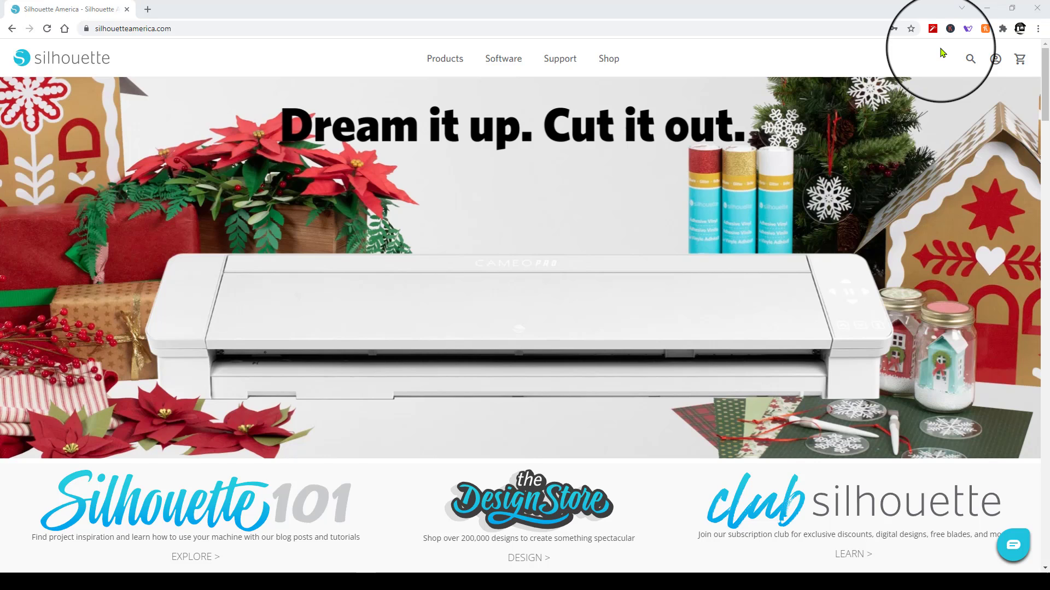
pyautogui.moveTo(890, 204)
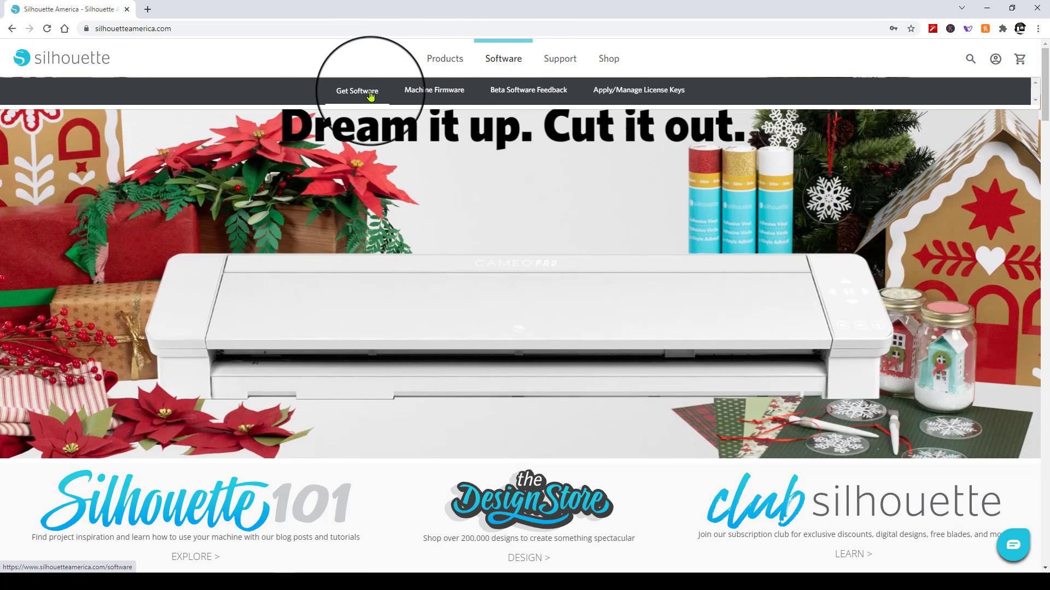
# Go to Get Software under the Software menu to list all Silhouette programs.
pyautogui.click(357, 91)
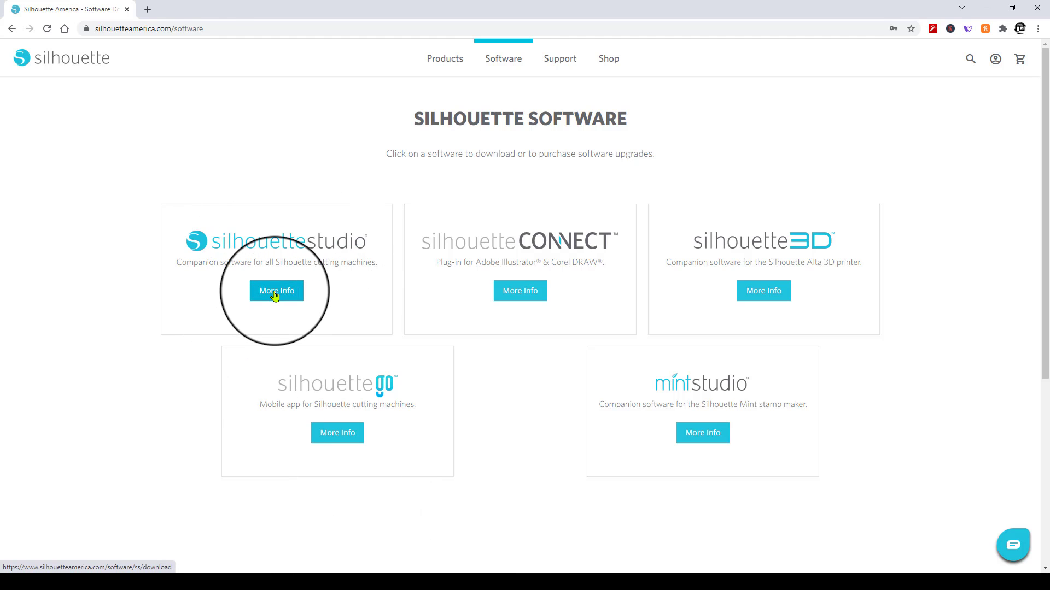
# Download the Silhouette Studio 4.4.895 Windows 64-bit installer from its More Info page.
pyautogui.click(275, 290)
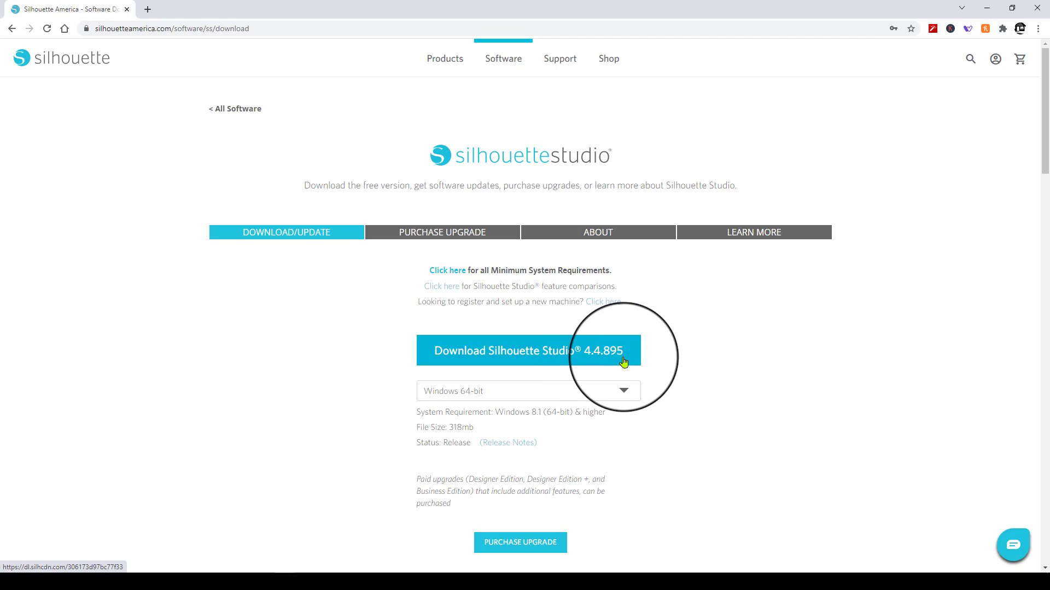
pyautogui.click(527, 350)
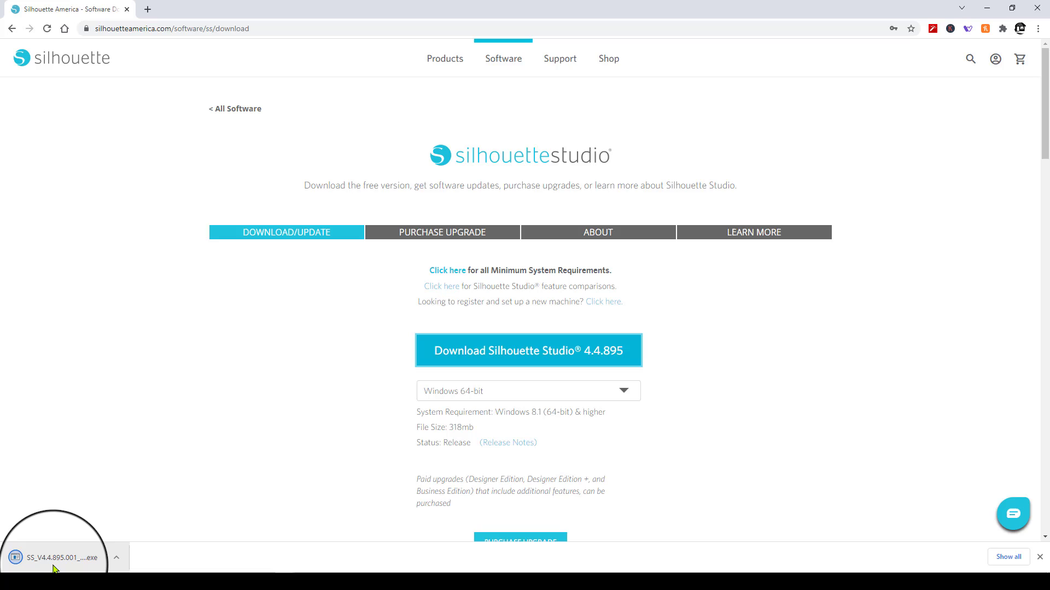
# Run the downloaded installer and accept the default installation folder, reaching Ready to Install.
pyautogui.click(60, 558)
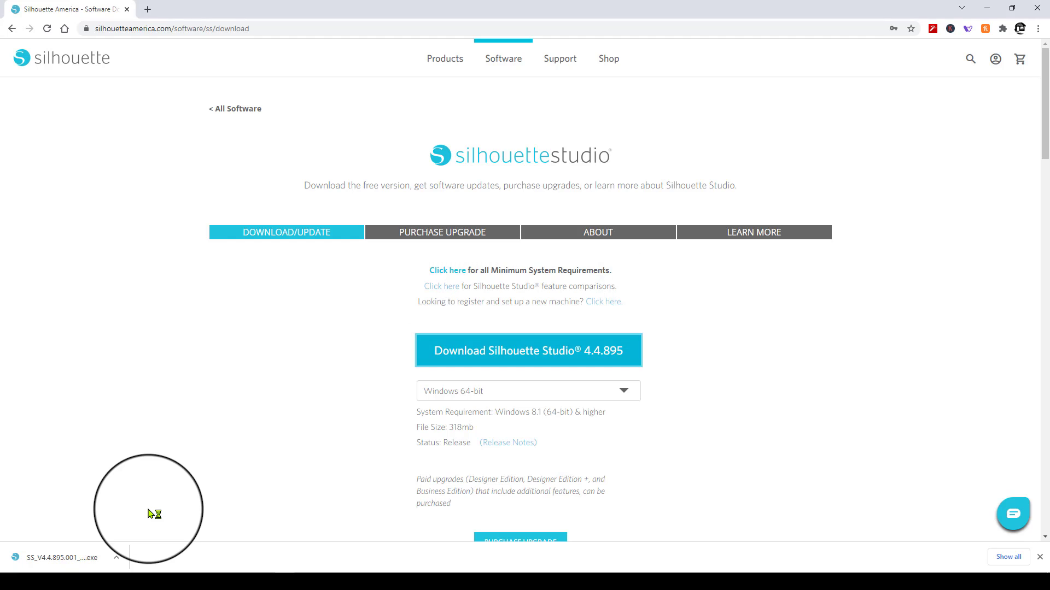
pyautogui.click(60, 557)
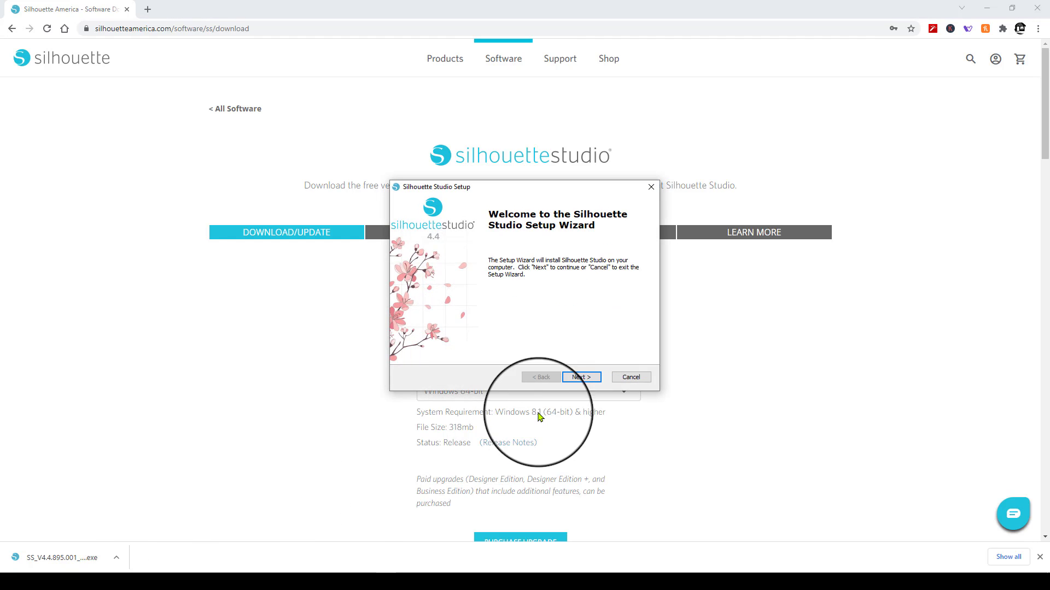
pyautogui.click(581, 376)
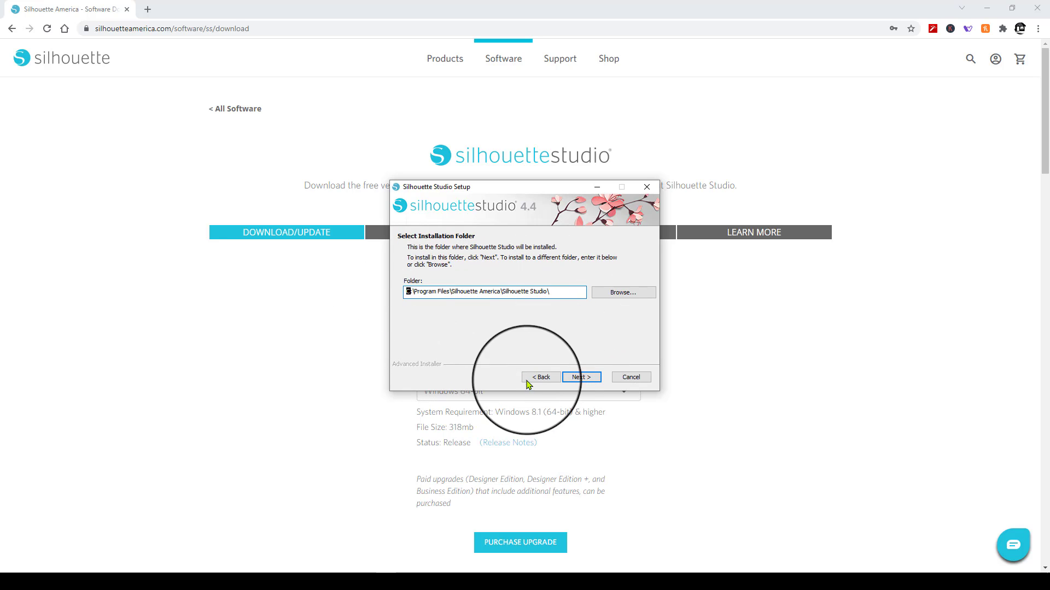
pyautogui.click(580, 376)
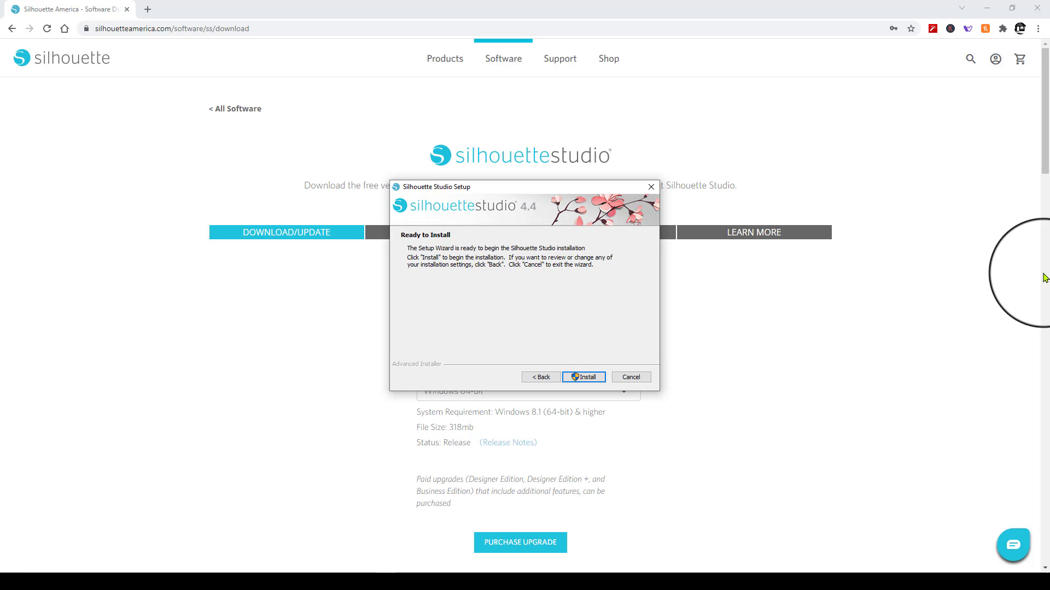
pyautogui.moveTo(612, 421)
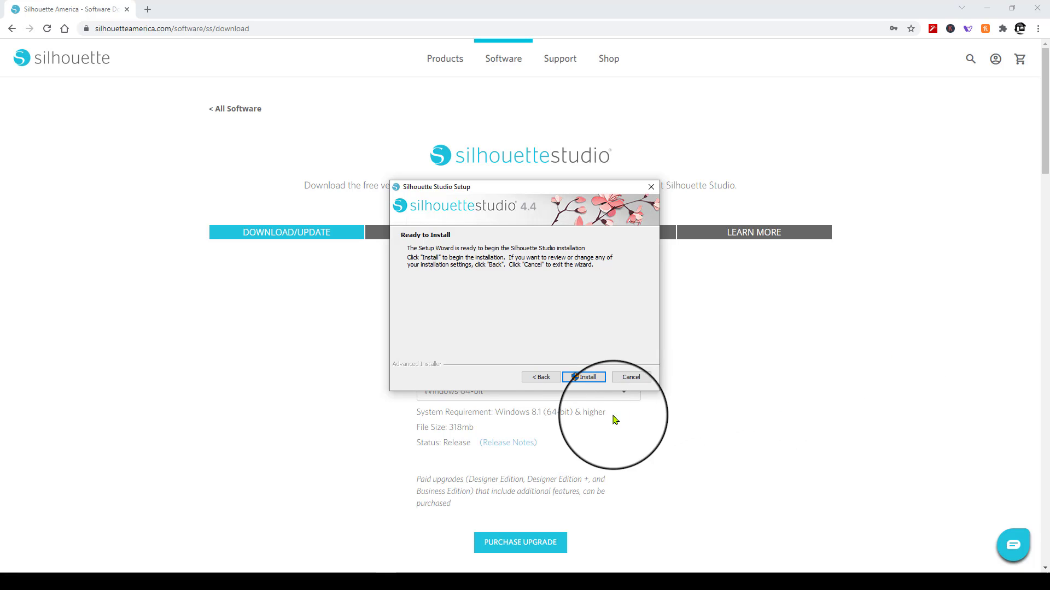
# Install Silhouette Studio 4.4 and finish with Launch Silhouette Studio left checked.
pyautogui.click(584, 376)
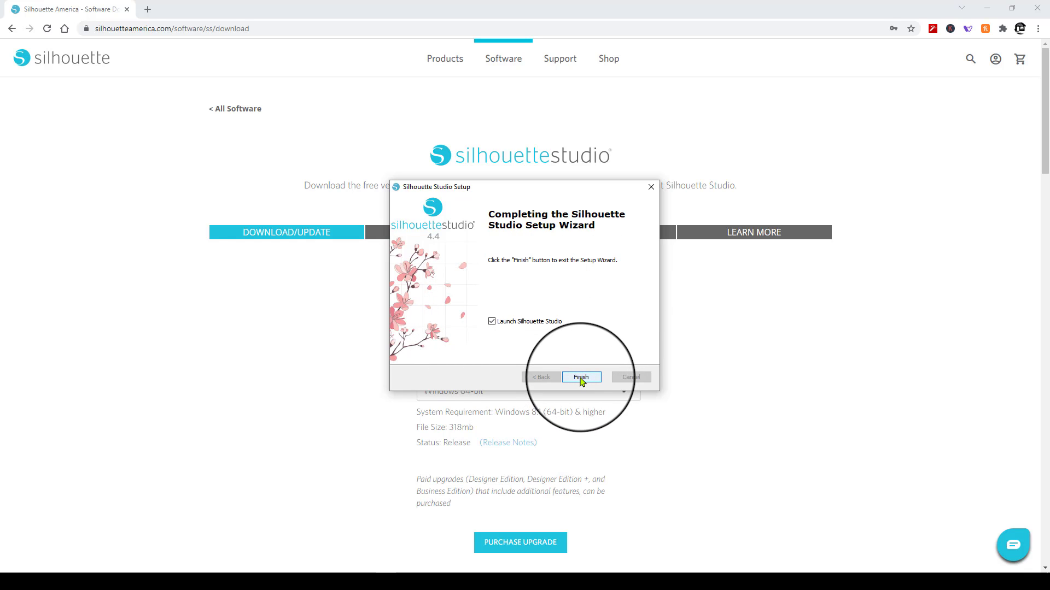
pyautogui.click(582, 376)
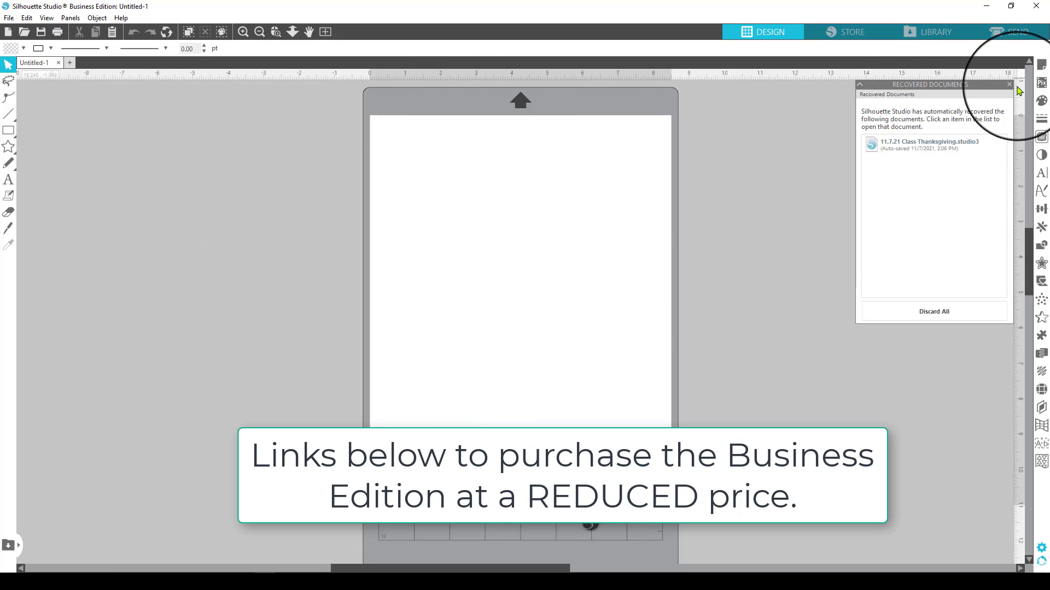
# Close the Recovered Documents panel and open the Help menu.
pyautogui.click(1009, 84)
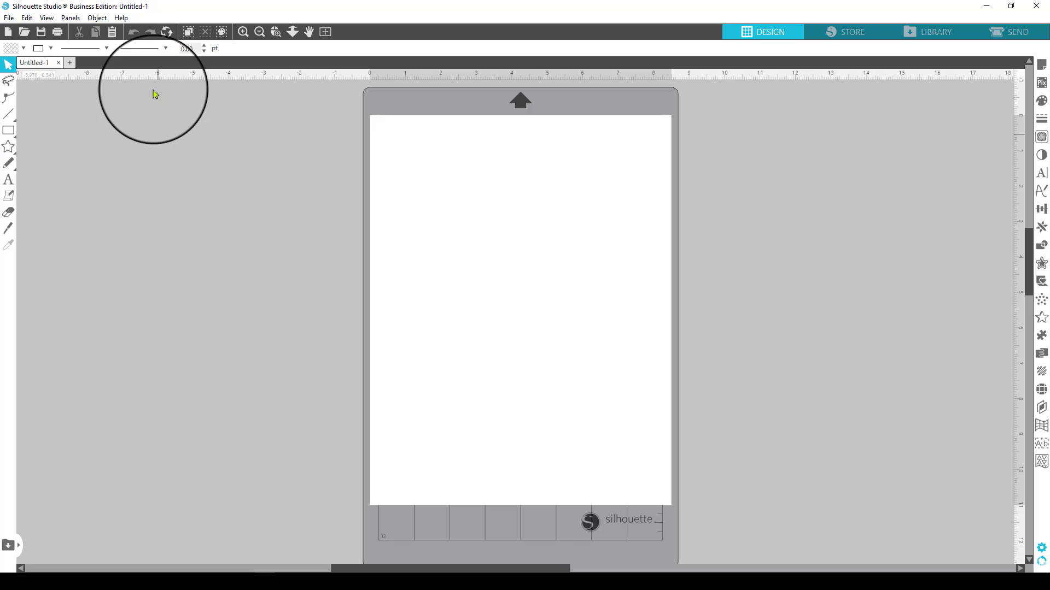
pyautogui.click(121, 17)
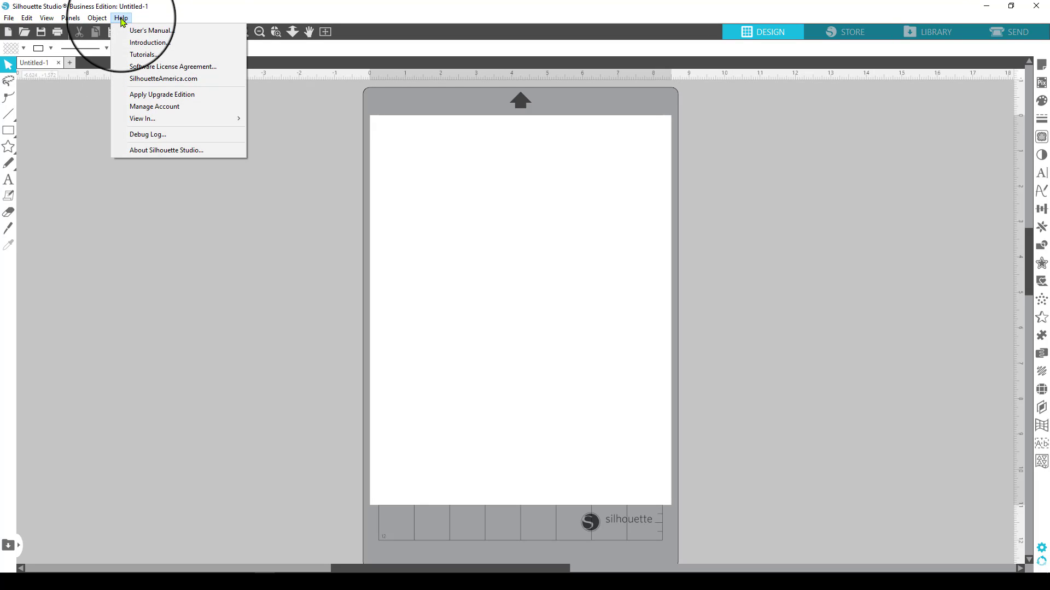
pyautogui.moveTo(166, 150)
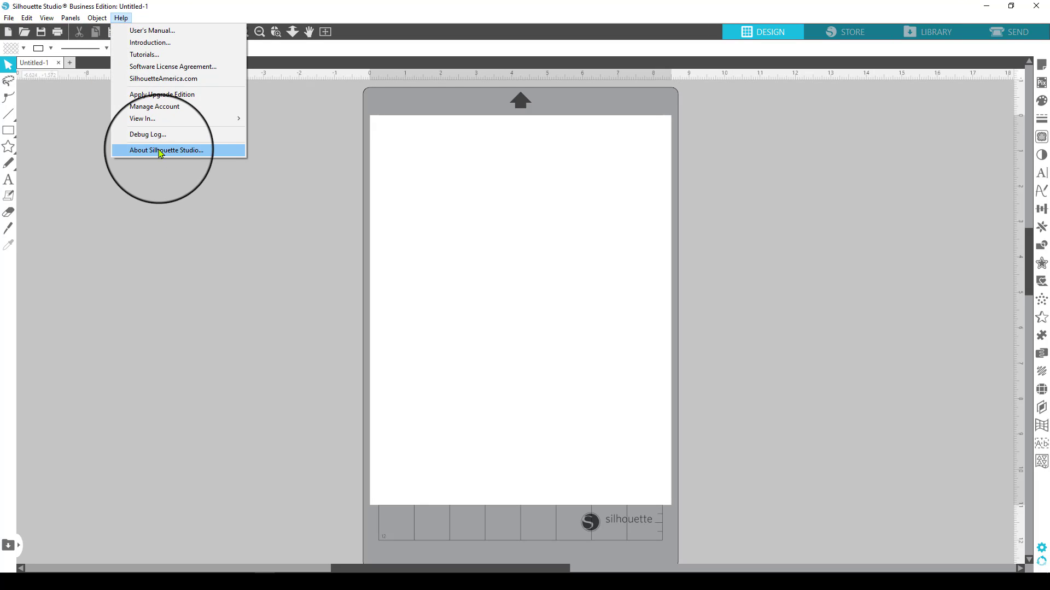
# View Help > About Silhouette Studio showing Business Edition 4.4.895, then close it.
pyautogui.click(167, 150)
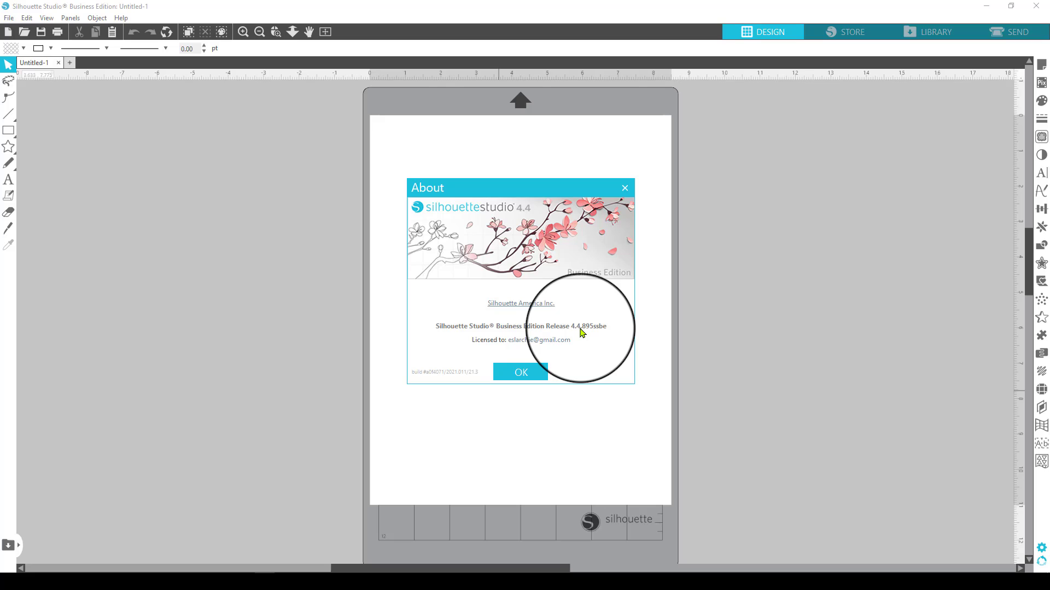
pyautogui.moveTo(446, 110)
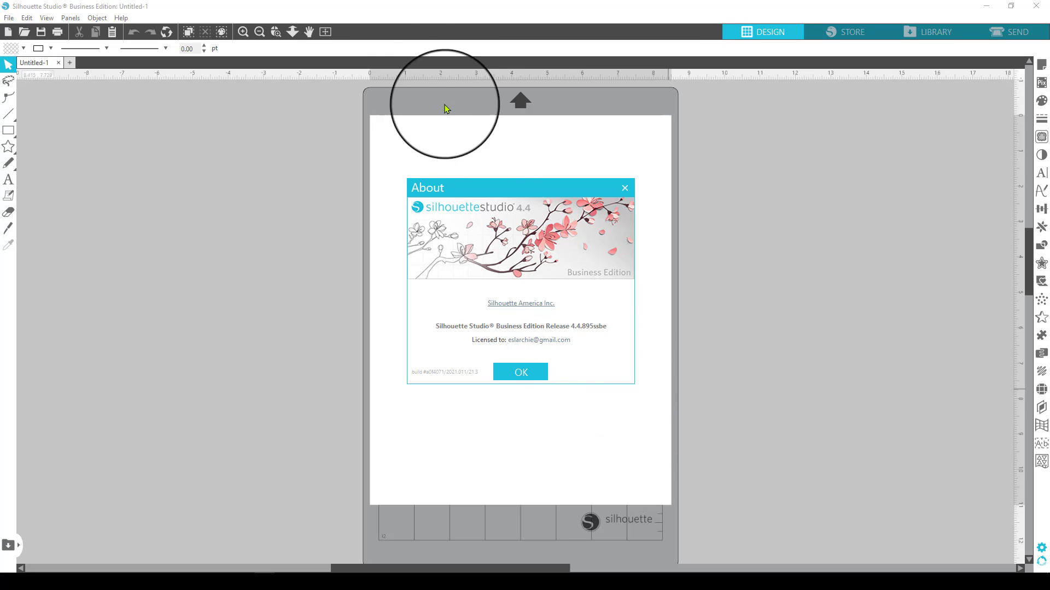
pyautogui.click(519, 371)
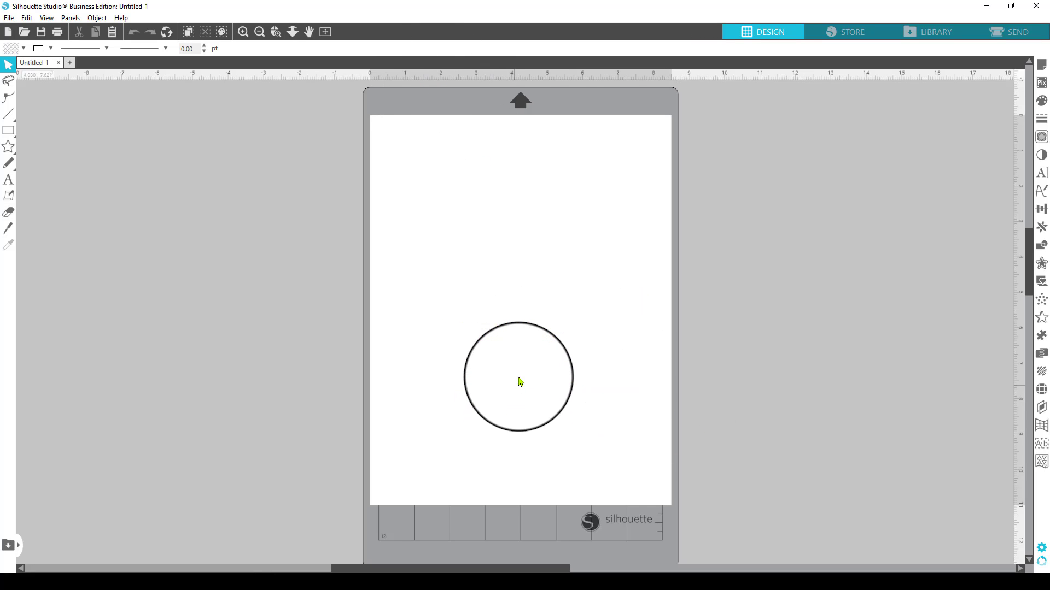